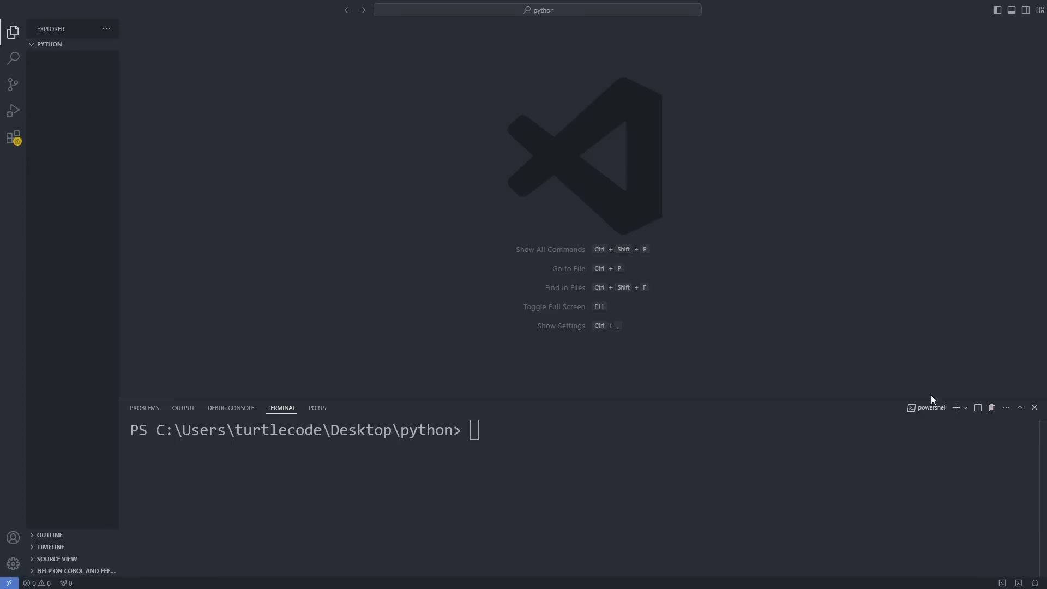
# - Create the venv virtual environment with python -m venv venv in a Command Prompt terminal
pyautogui.click(964, 406)
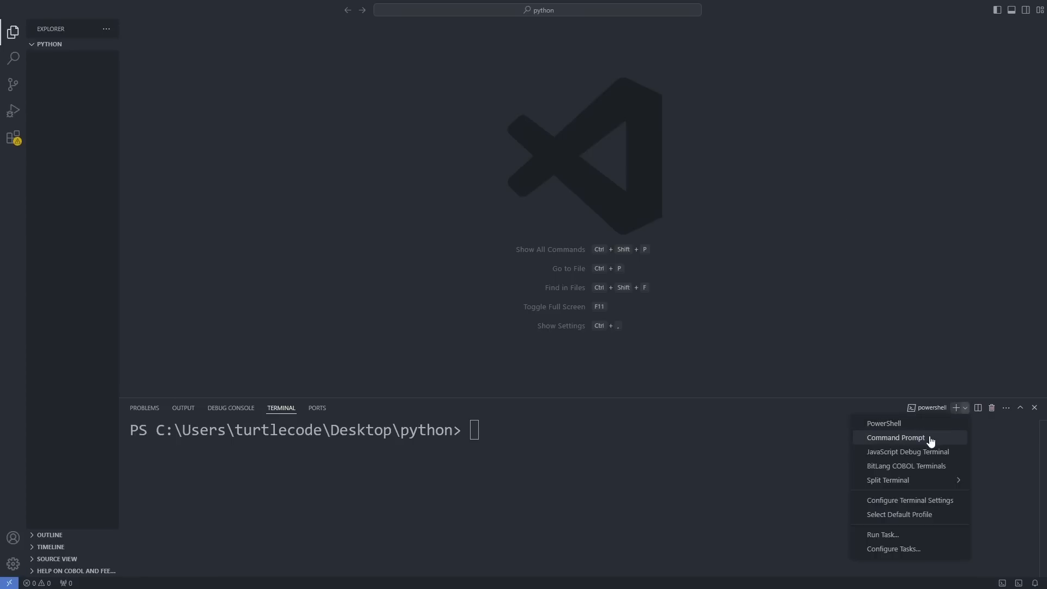
pyautogui.click(894, 438)
pyautogui.write('python')
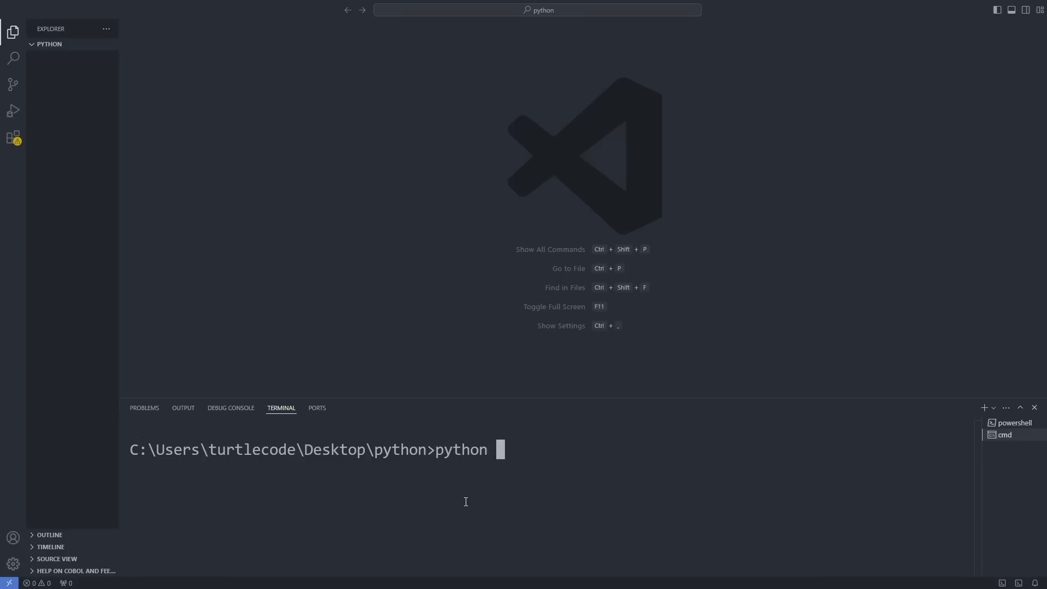
pyautogui.write('-m venv venv')
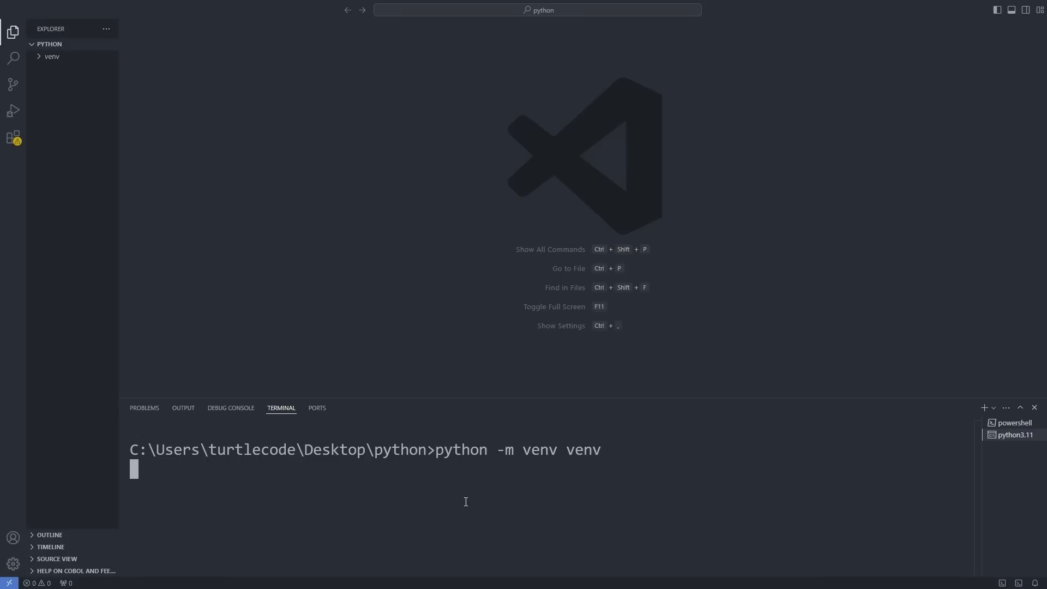
# - Reveal the Scripts folder contents inside the new venv folder in the Explorer
pyautogui.click(51, 56)
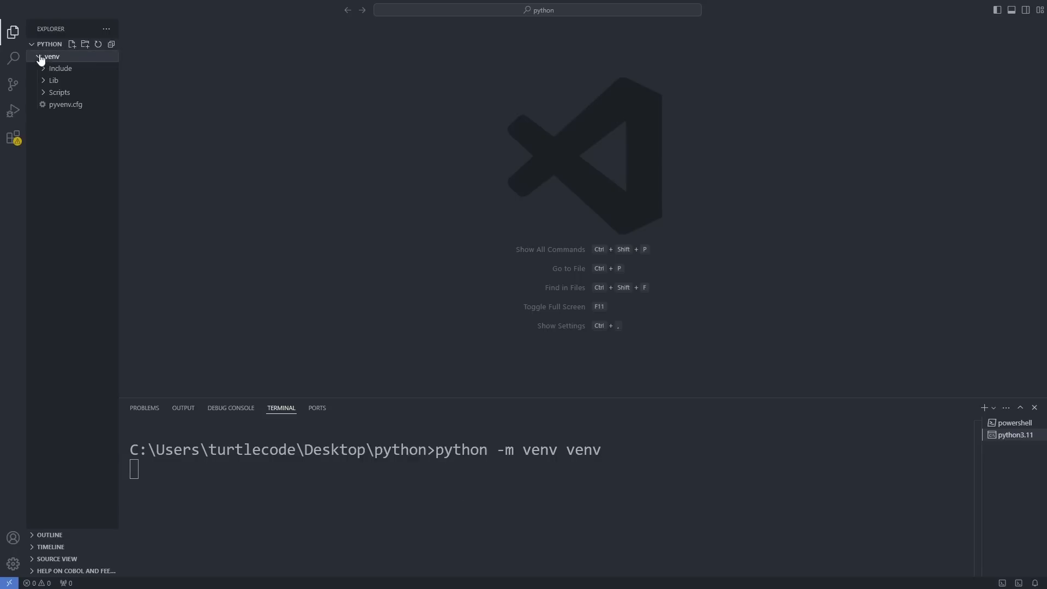
pyautogui.click(59, 92)
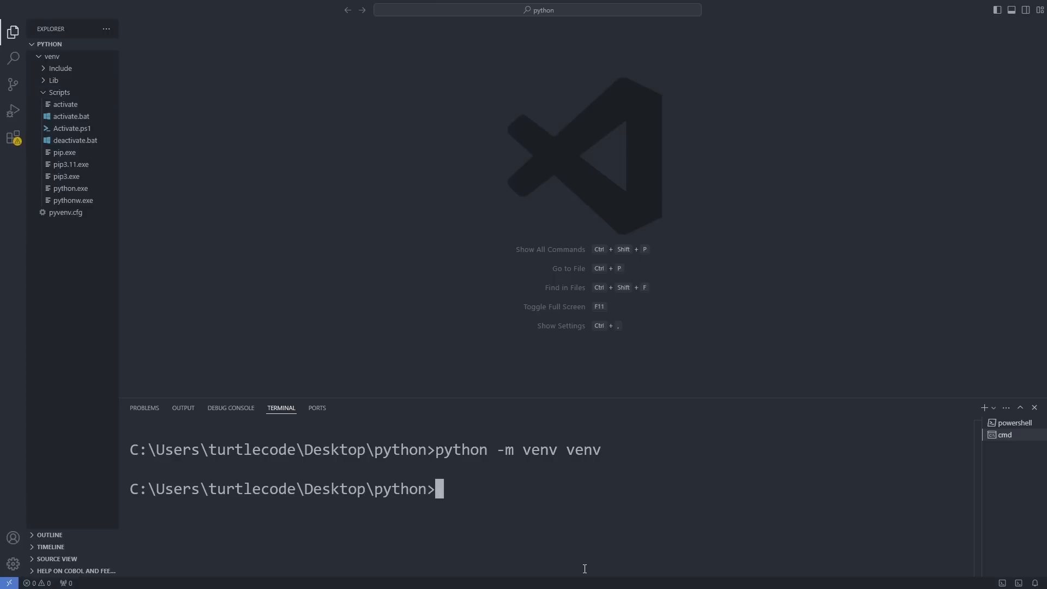
# - Activate venv via its Scripts folder, return to venv and run pip install flask
pyautogui.write('cd venv')
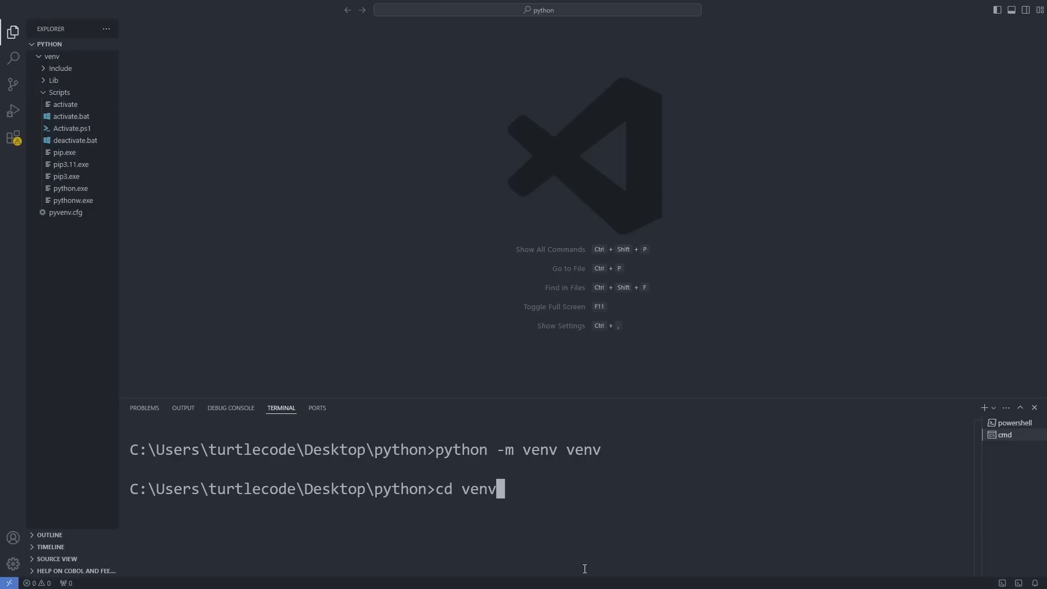
pyautogui.write('cd Scripts')
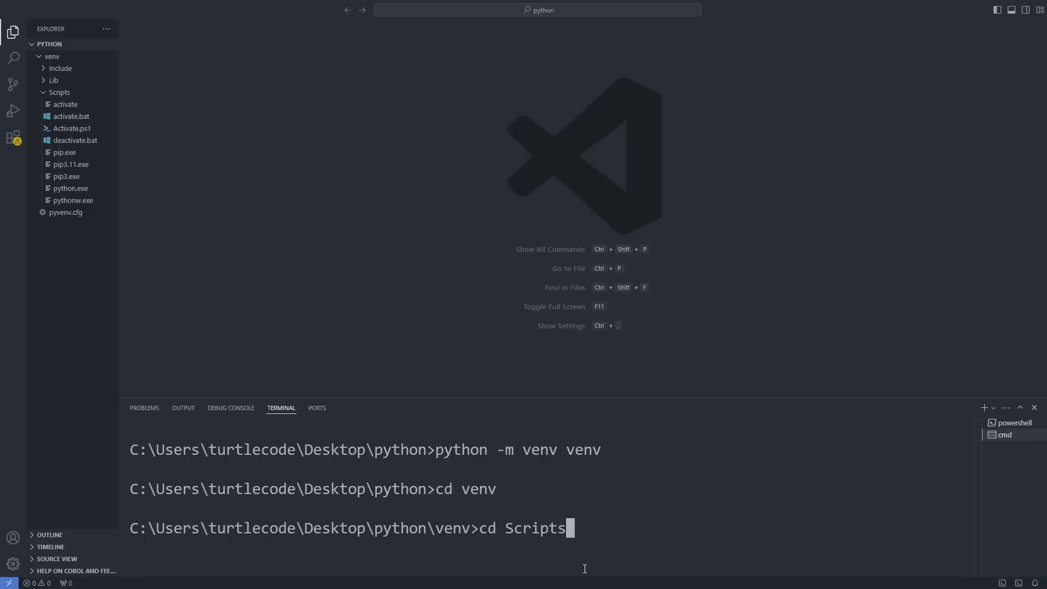
pyautogui.write('cls')
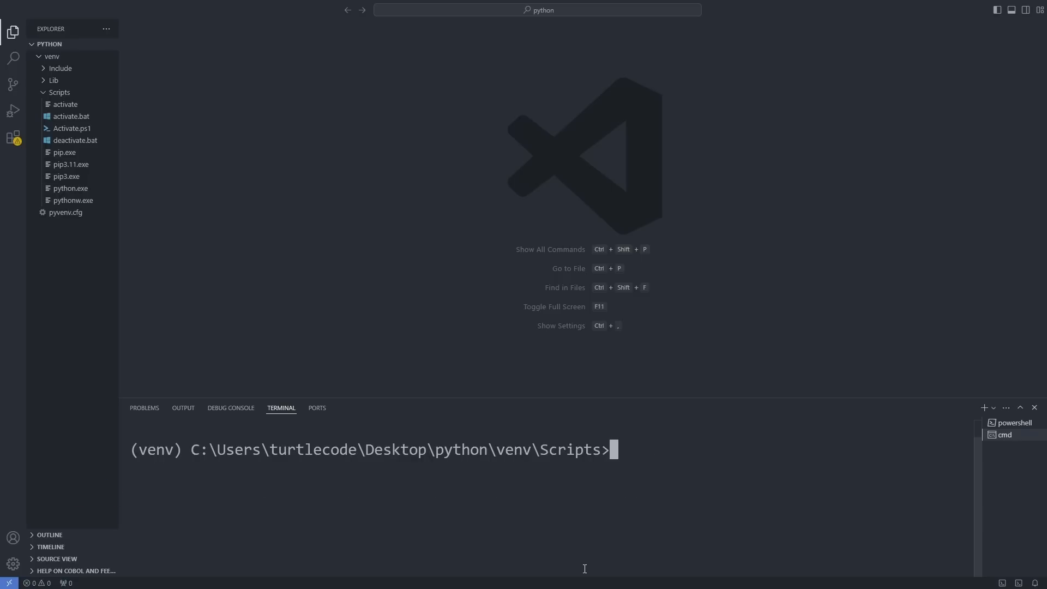
pyautogui.write('cd ..')
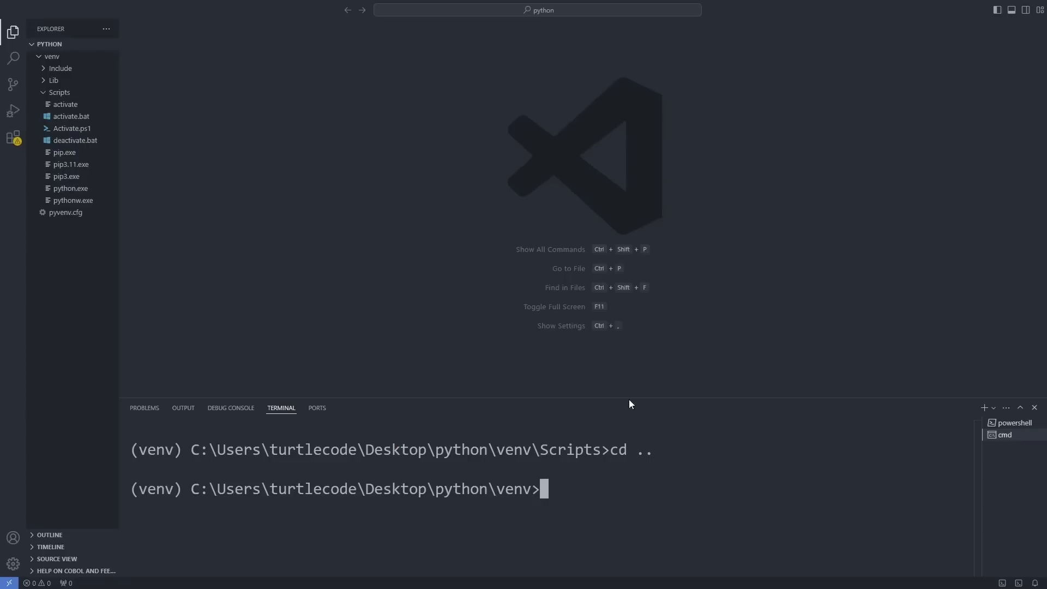
pyautogui.write('pip install flask')
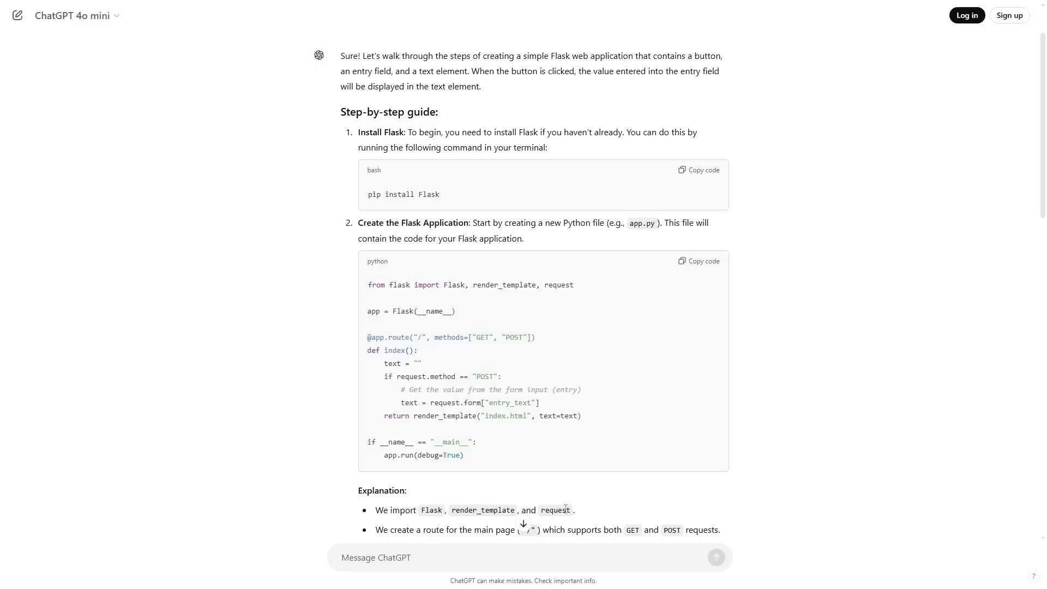
pyautogui.moveTo(699, 261)
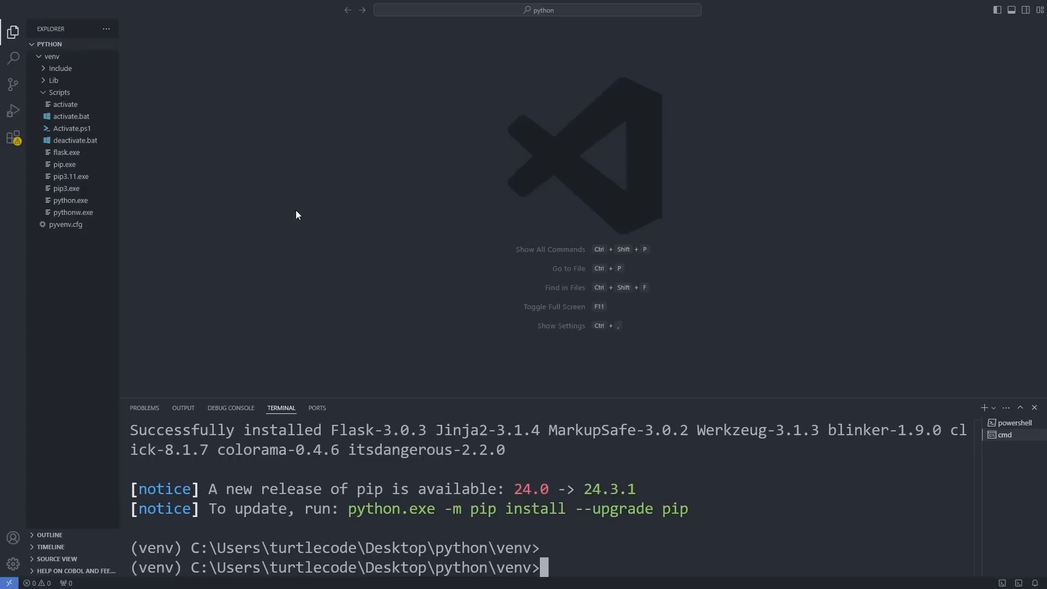
# - Create app.py inside venv with the guide's Flask code referencing index.html
pyautogui.rightClick(51, 56)
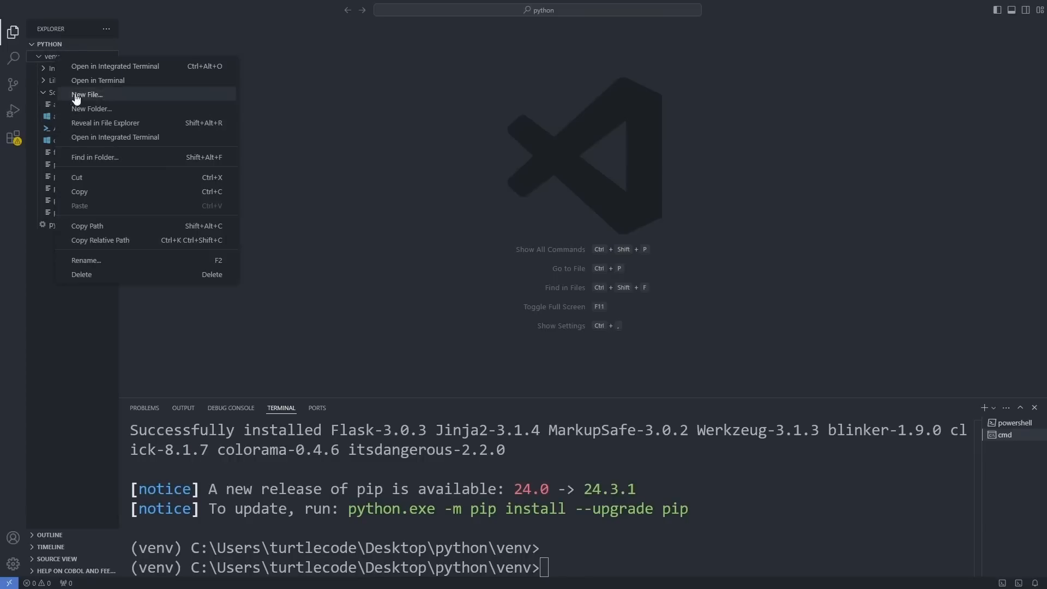
pyautogui.click(87, 94)
pyautogui.write('app.py')
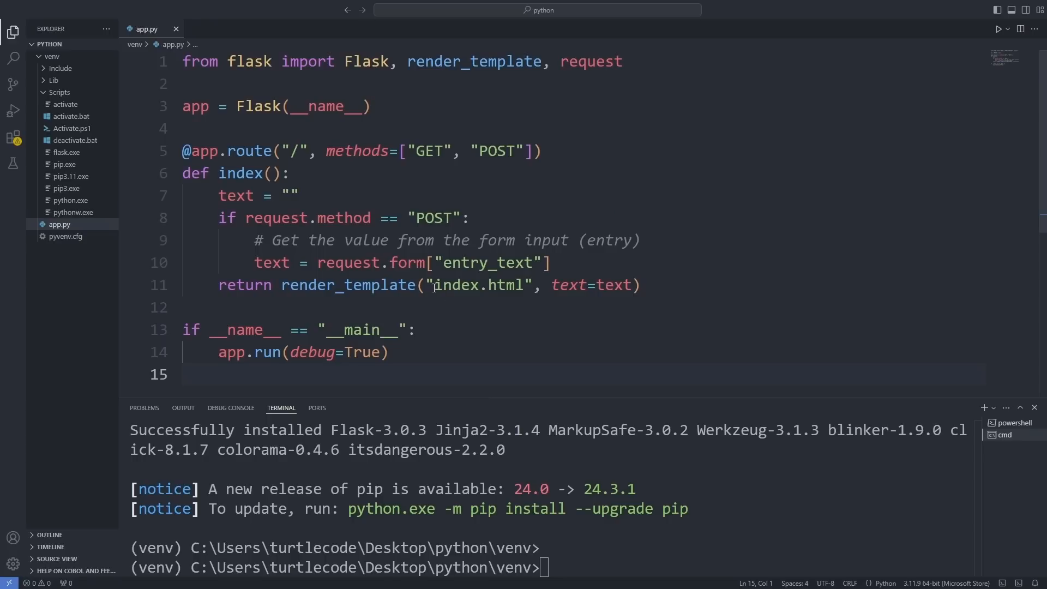
pyautogui.doubleClick(476, 285)
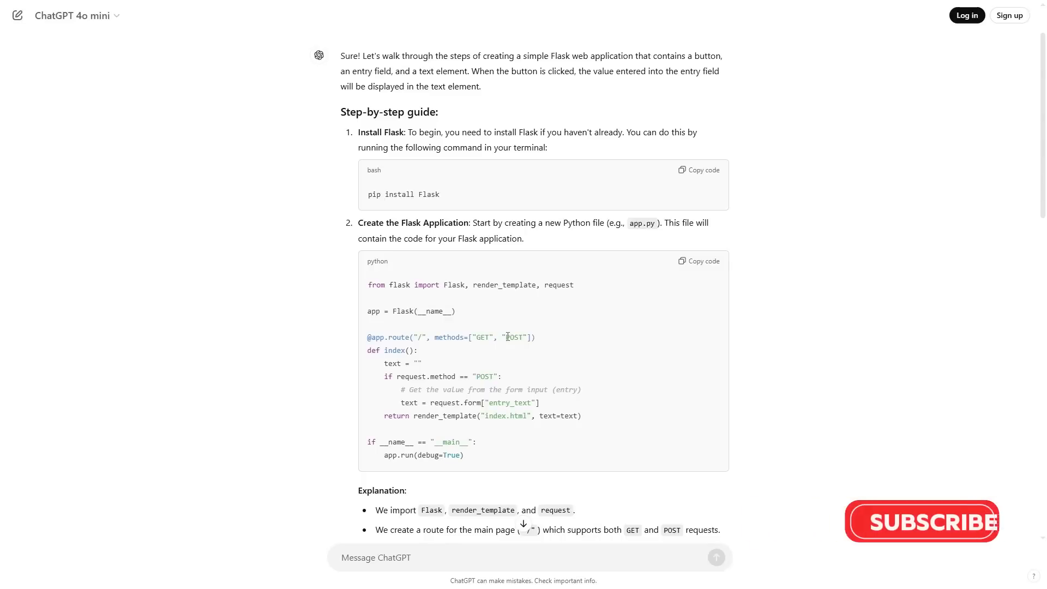
# - Scroll the ChatGPT guide to step 3, Create the HTML Template, with the index.html code
pyautogui.scroll(-3)
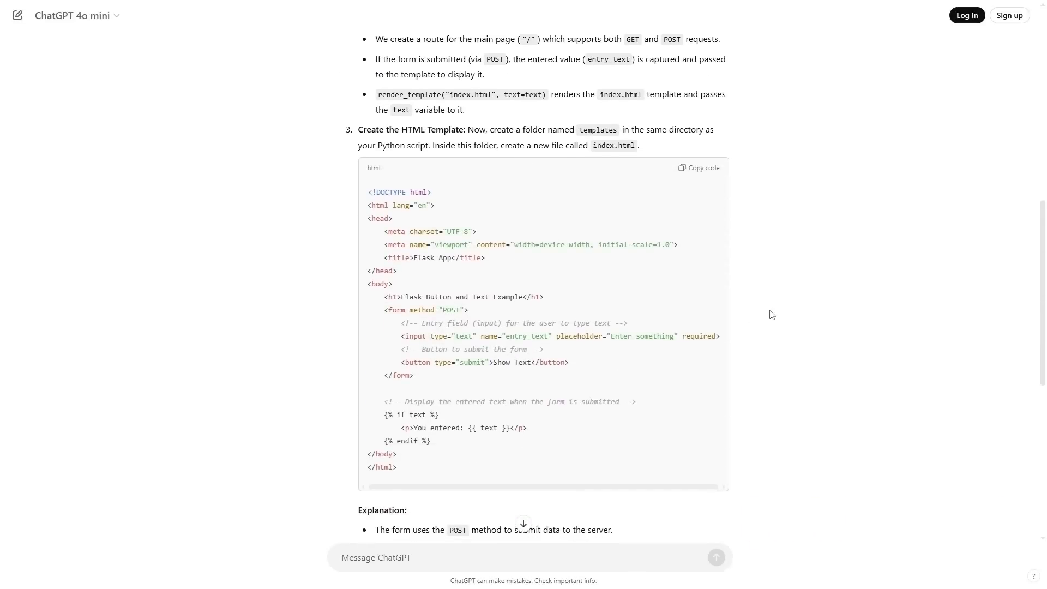
pyautogui.moveTo(697, 168)
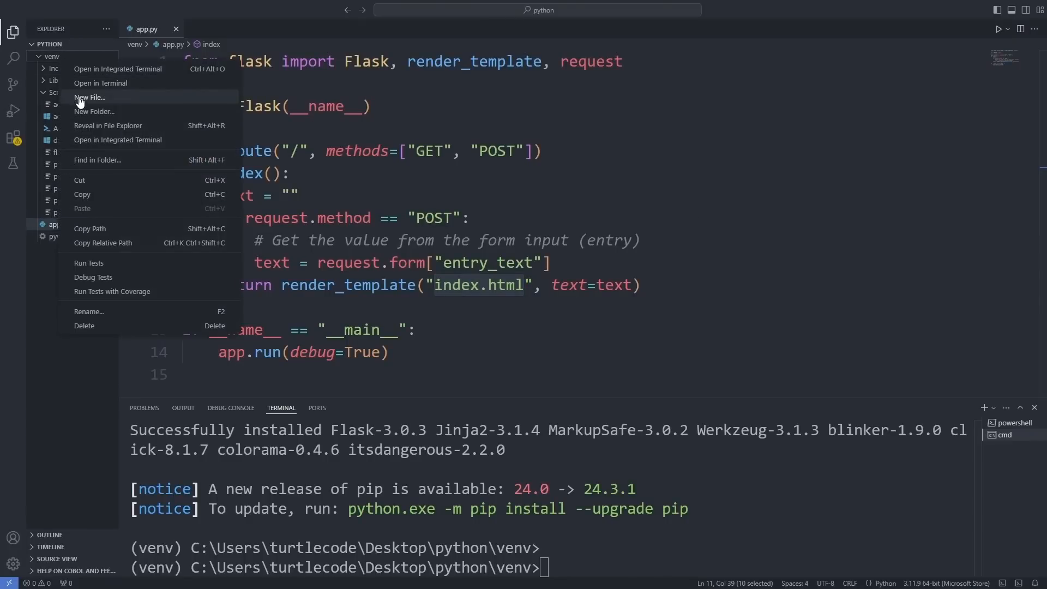
# - Create a templates folder in venv holding index.html with the guide's form markup
pyautogui.click(90, 97)
pyautogui.write('templates')
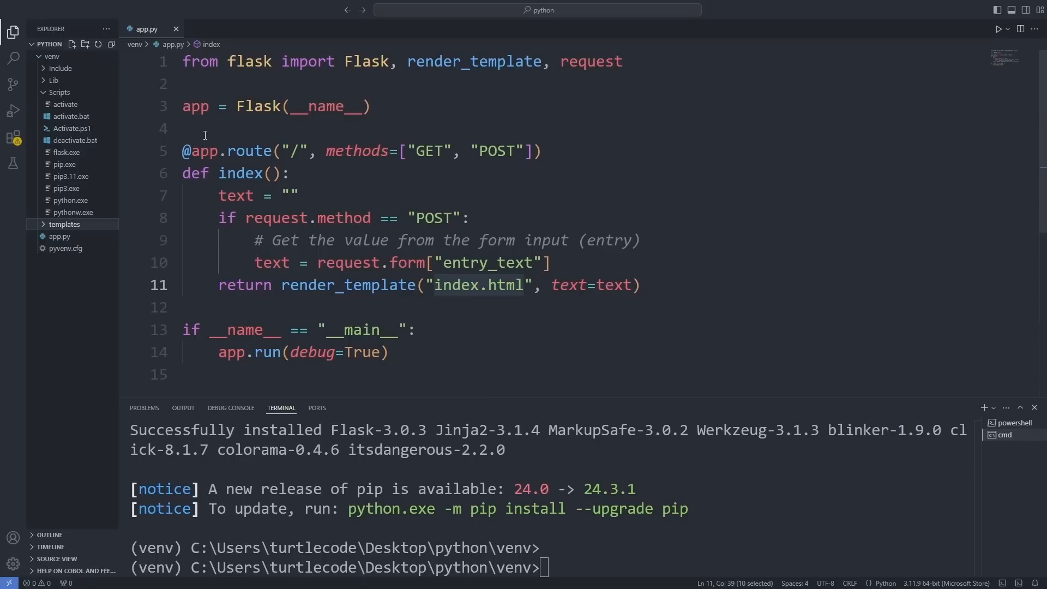
pyautogui.rightClick(63, 224)
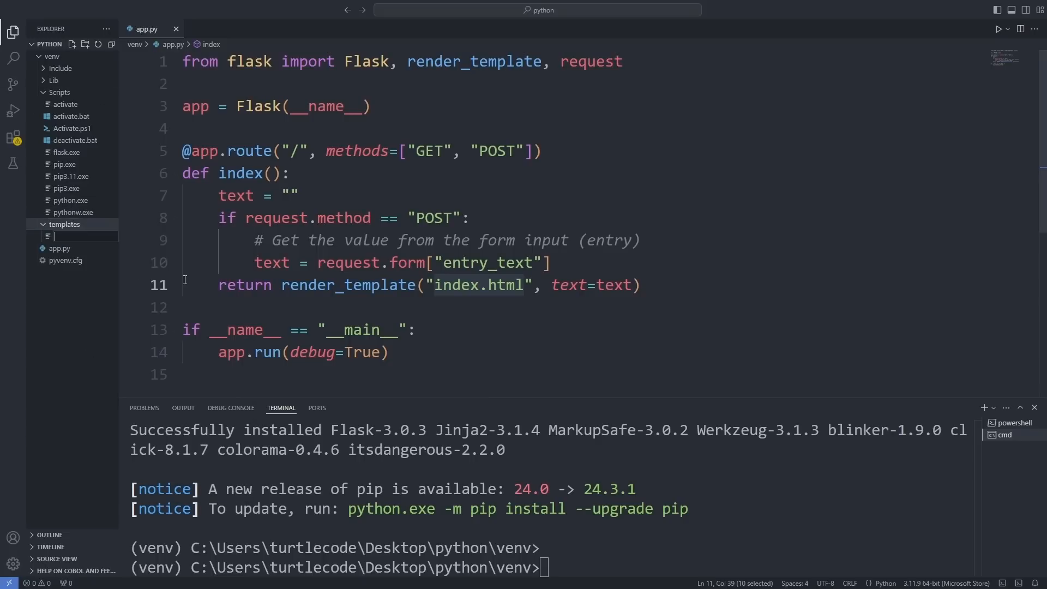
pyautogui.write('index.html')
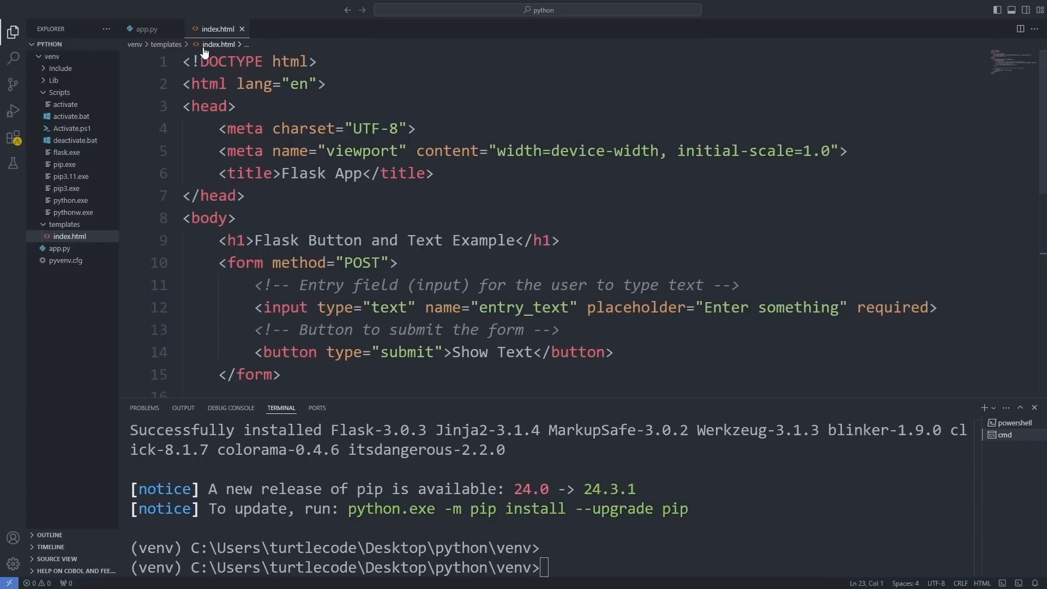
# - Run app.py with Run Python File to start the Flask server
pyautogui.click(145, 28)
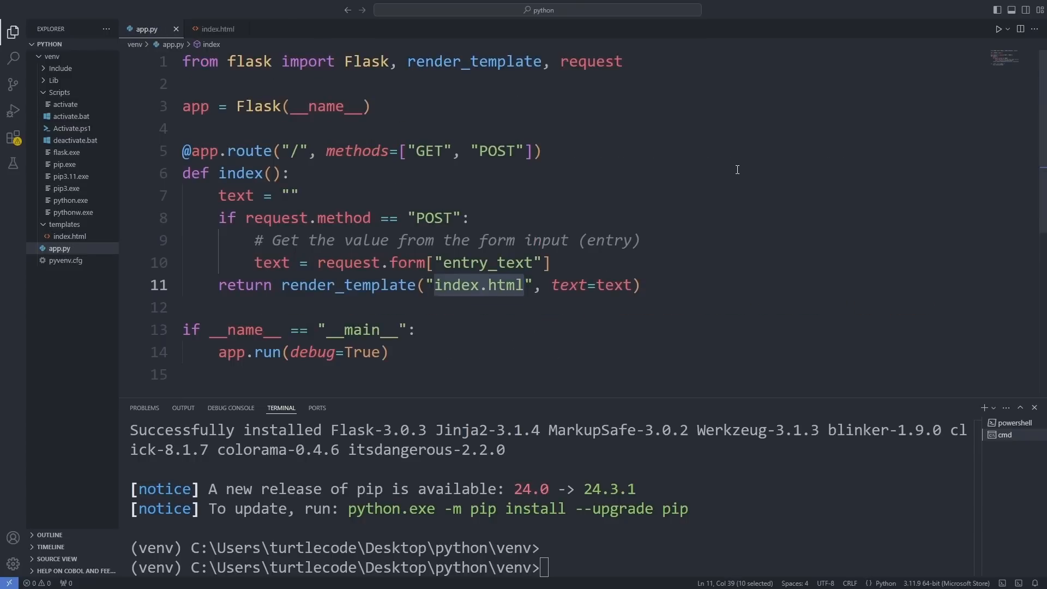
pyautogui.click(1007, 28)
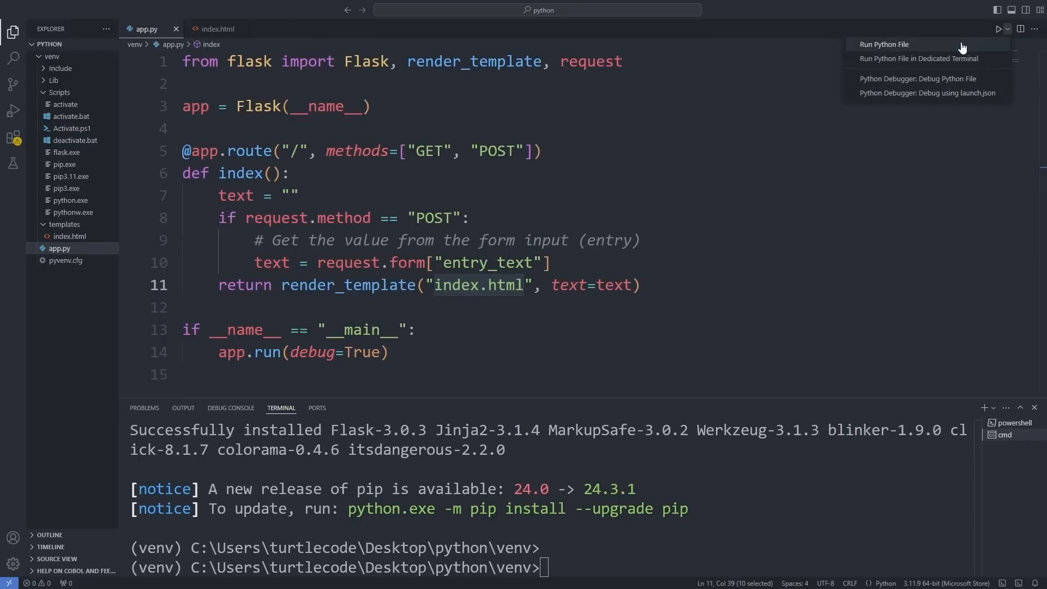
pyautogui.click(884, 43)
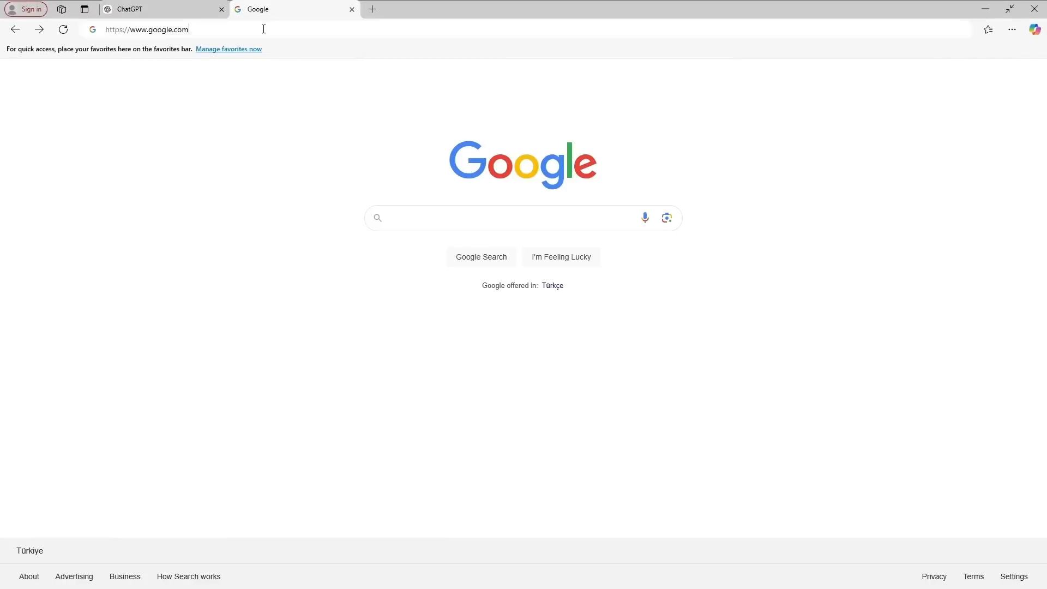
# - Load 127.0.0.1:5000, enter Turtle Code and submit to show 'You entered: Turtle Code'
pyautogui.write('127.0.0.1:5000')
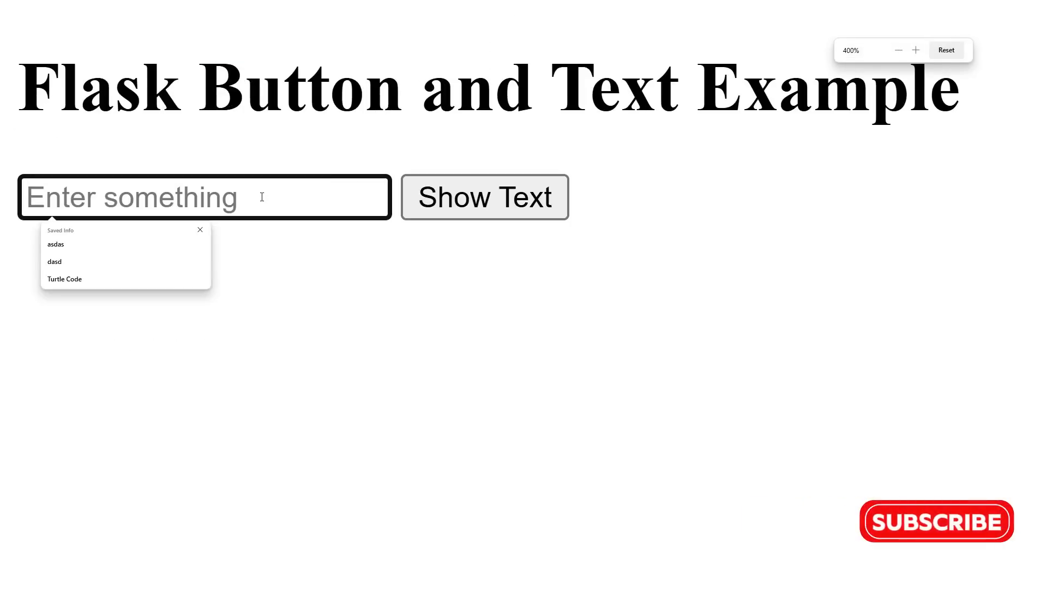
pyautogui.click(64, 280)
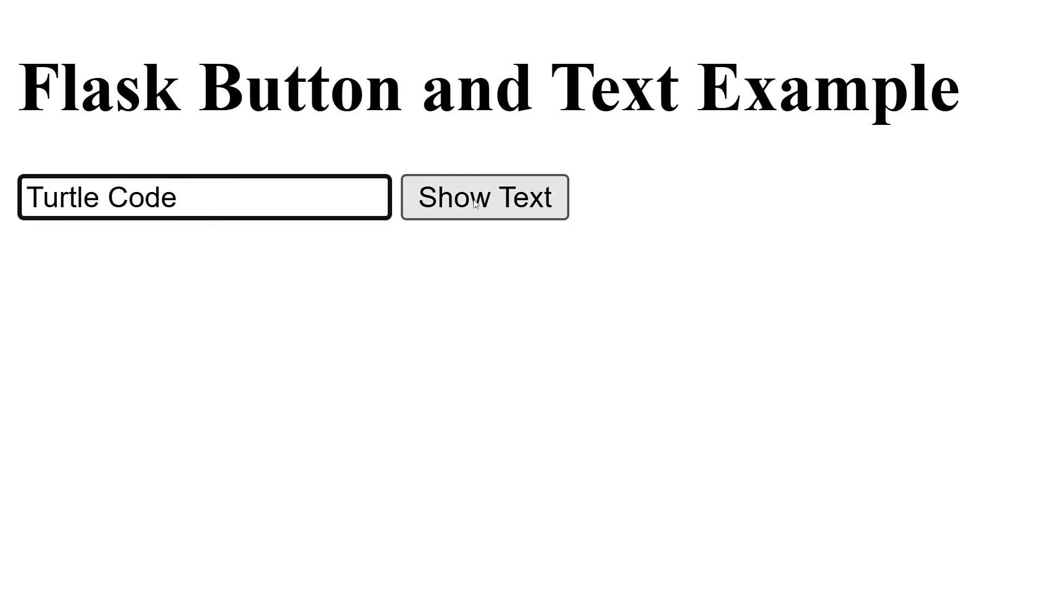
pyautogui.click(483, 197)
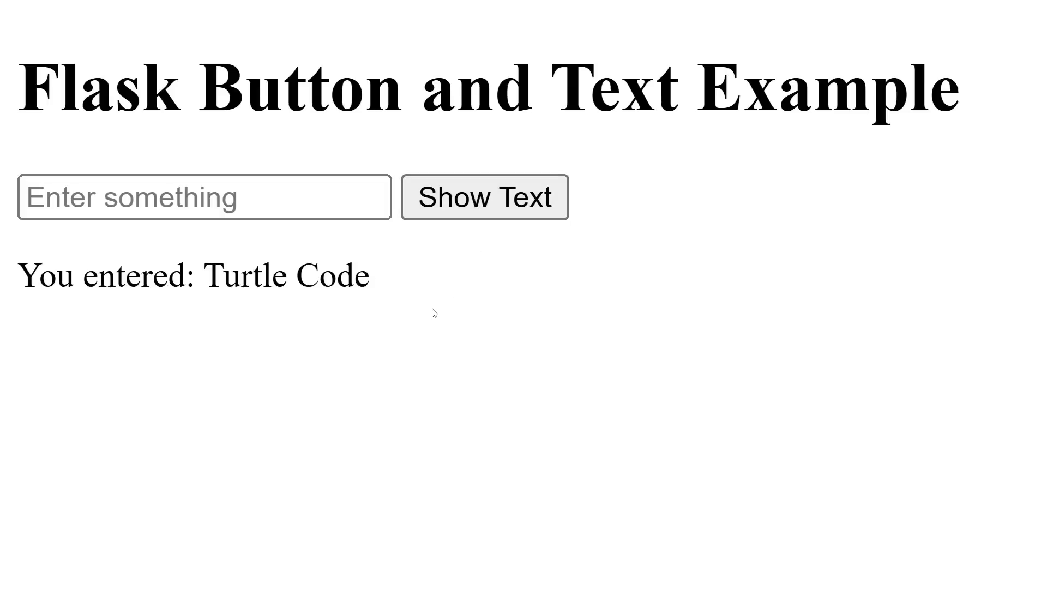